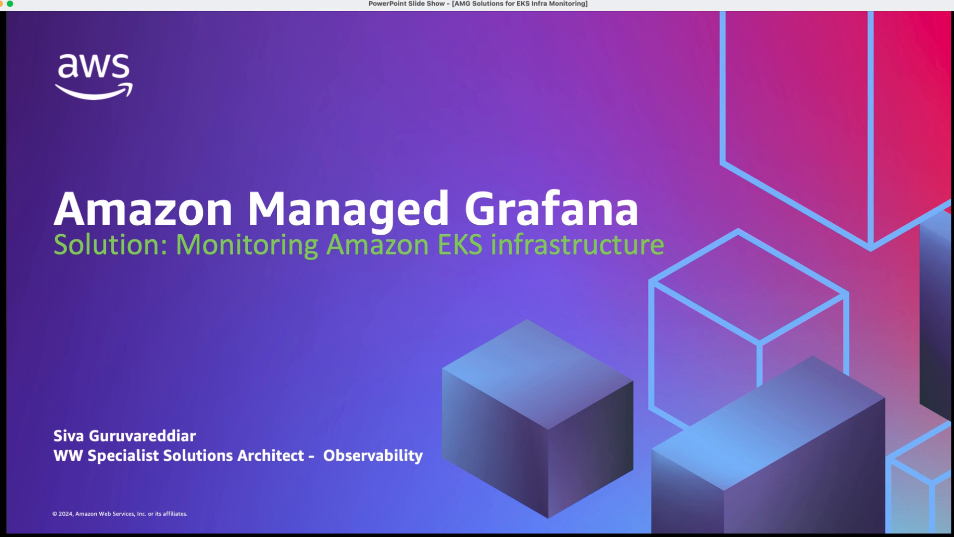
# - Advance from the title slide to the solution overview bullets, then end the slide show
pyautogui.press('right')
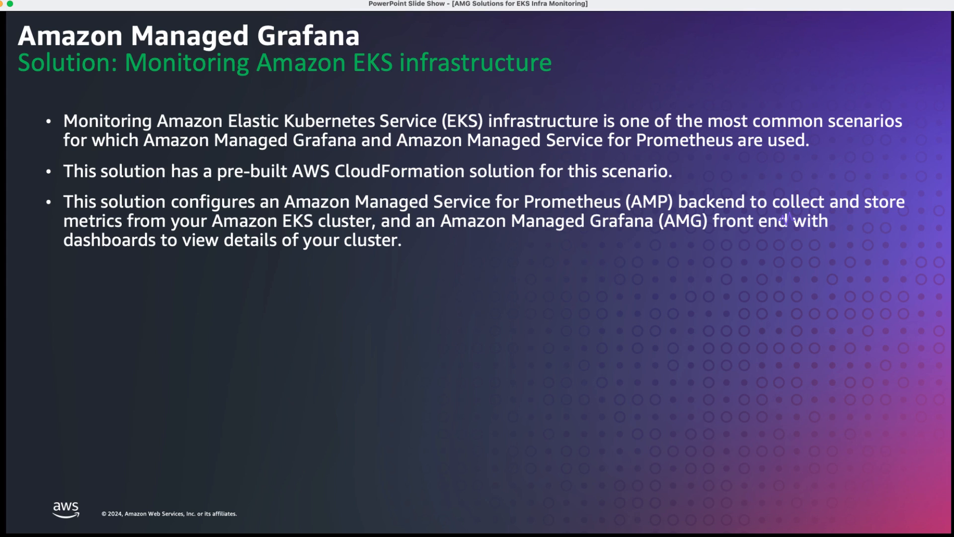
pyautogui.press('Right')
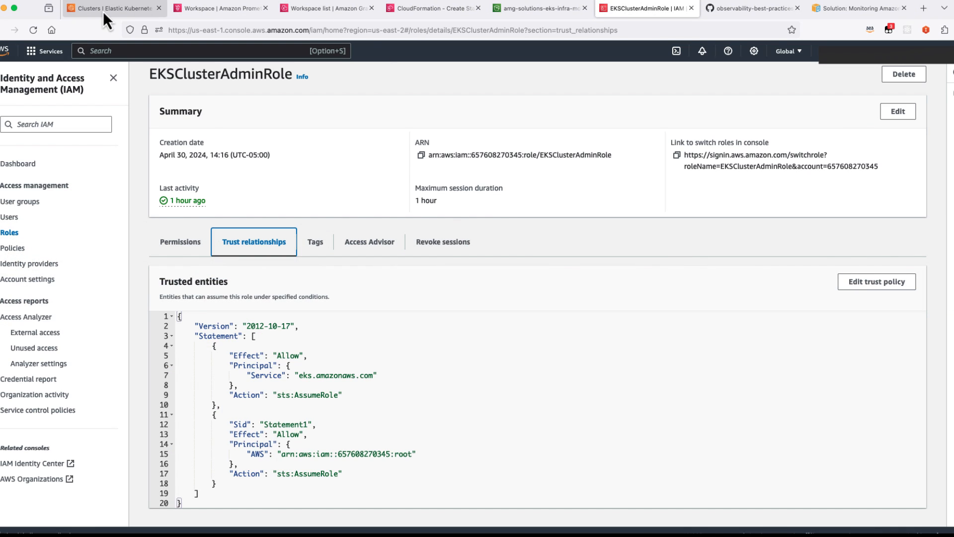
# - Review eks-cluster in EKS and the AMP-EKS Prometheus workspace, then bring up the EKS-AMG Grafana workspace details
pyautogui.click(115, 8)
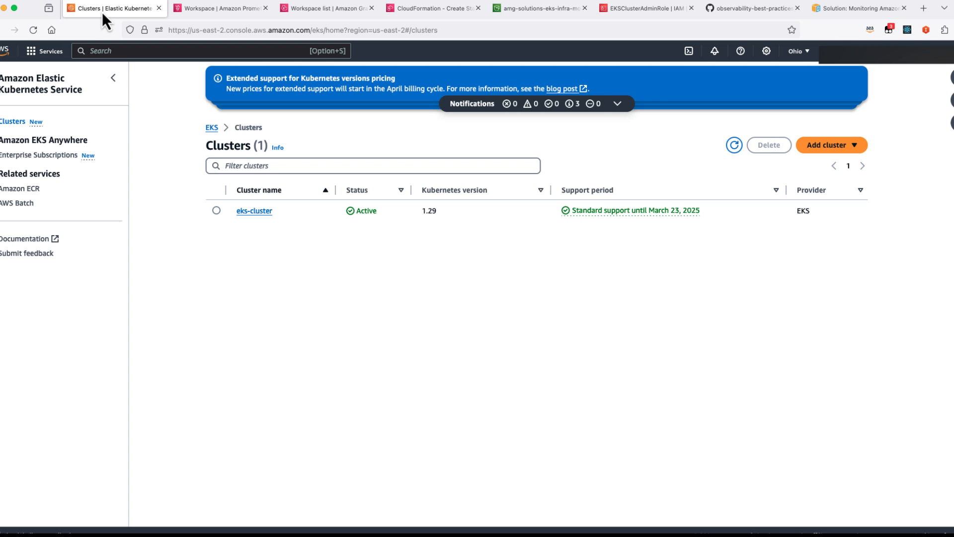
pyautogui.moveTo(269, 243)
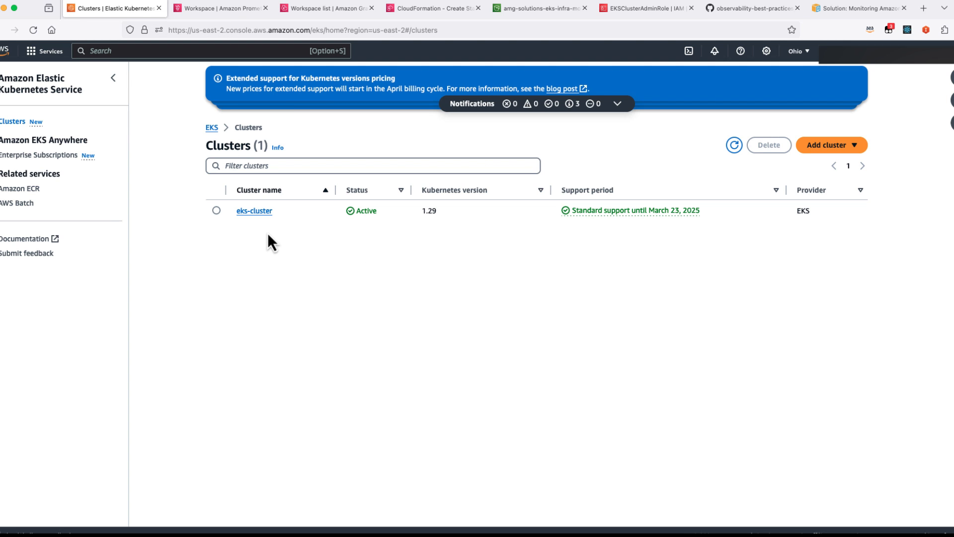
pyautogui.click(219, 8)
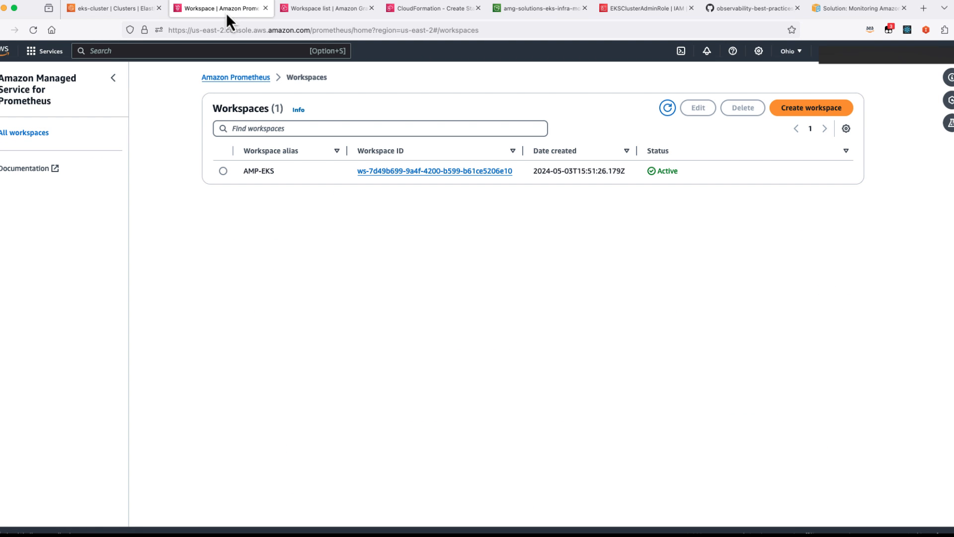
pyautogui.moveTo(365, 161)
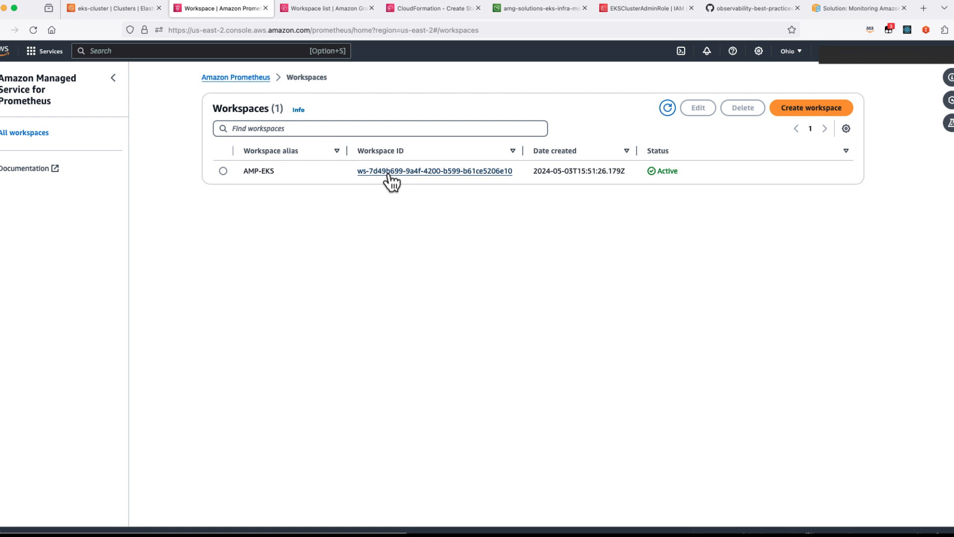
pyautogui.click(330, 8)
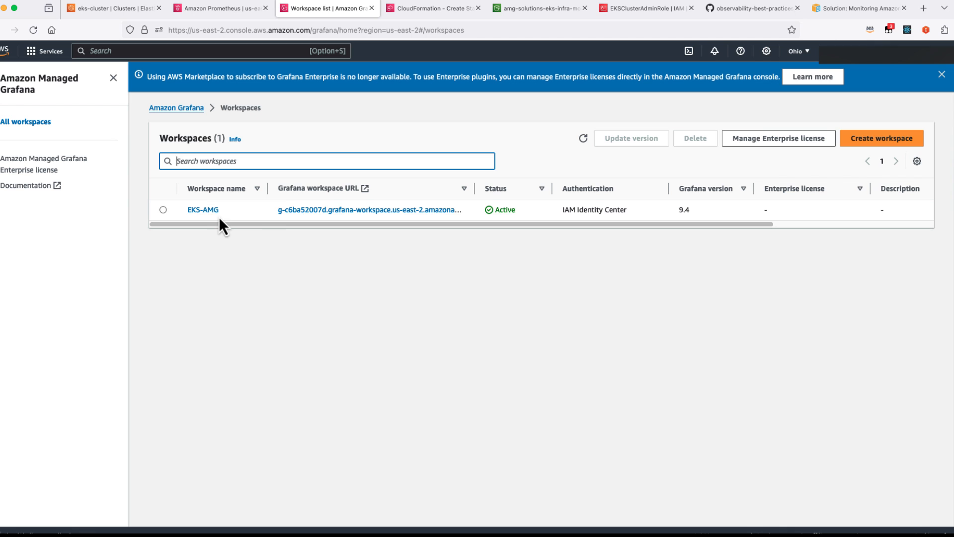
pyautogui.click(201, 209)
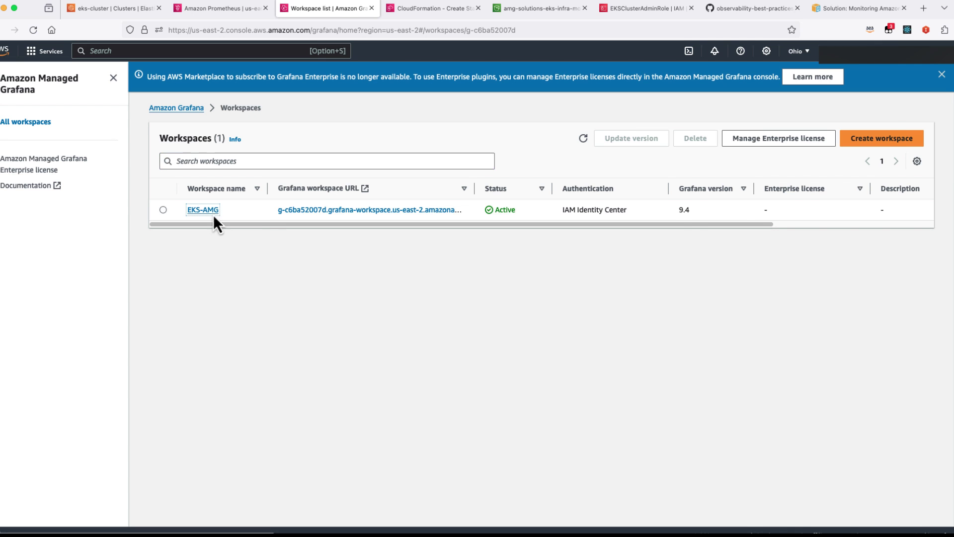
pyautogui.click(203, 210)
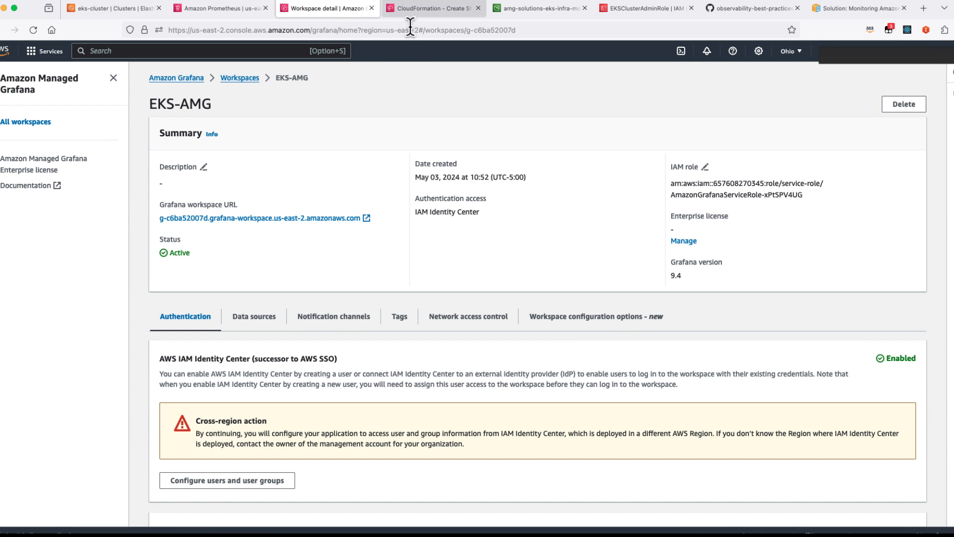
pyautogui.moveTo(433, 52)
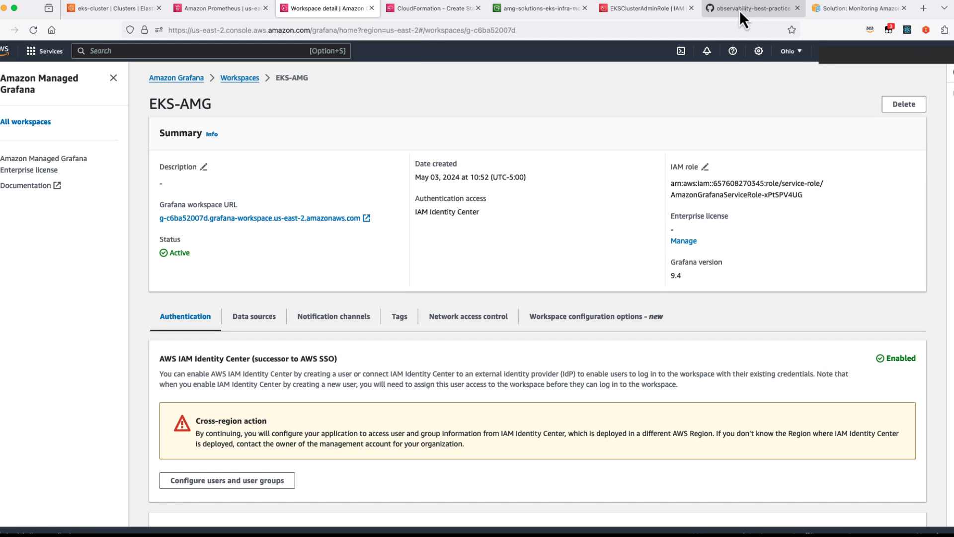
# - Show the observability-best-practices repo's eks-infra v1.0.0 iac folder with its template and zip files
pyautogui.click(753, 8)
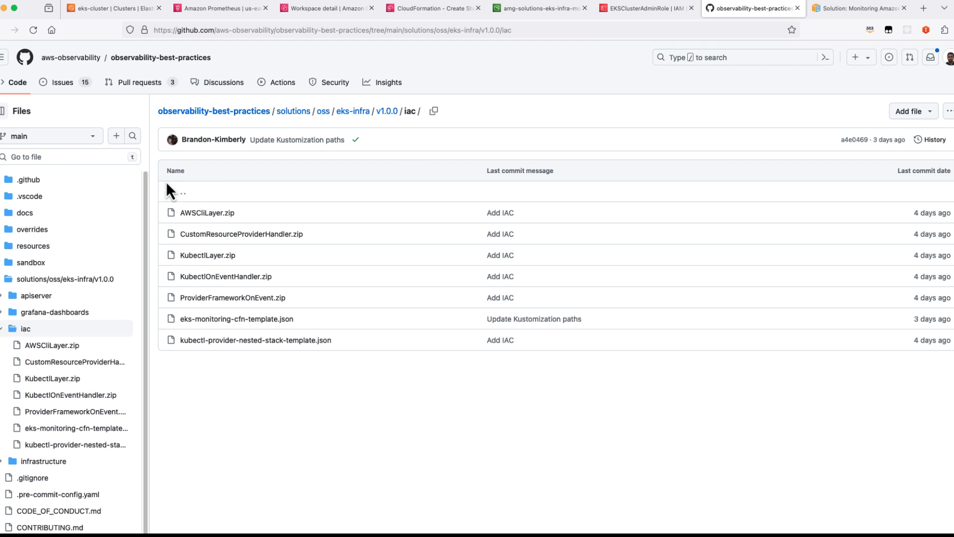
pyautogui.moveTo(213, 126)
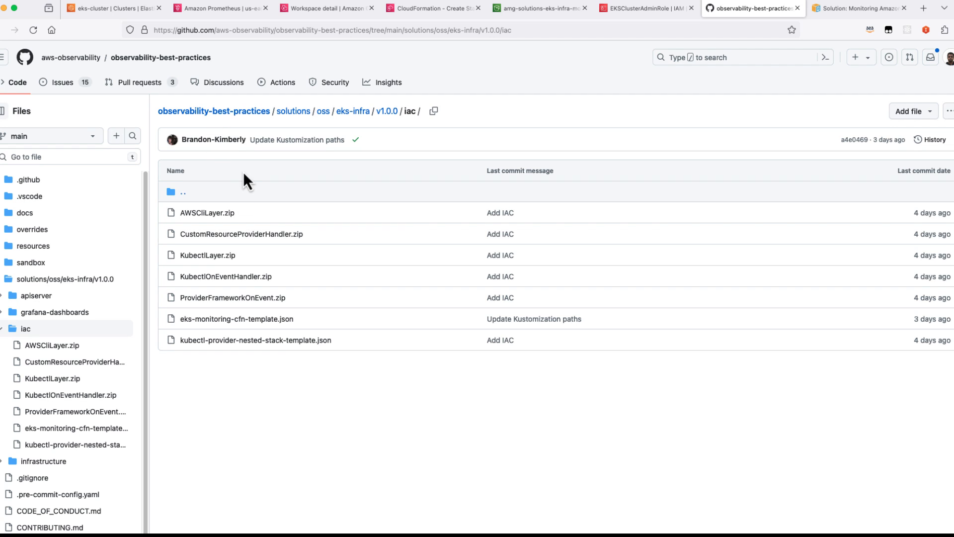
pyautogui.moveTo(307, 234)
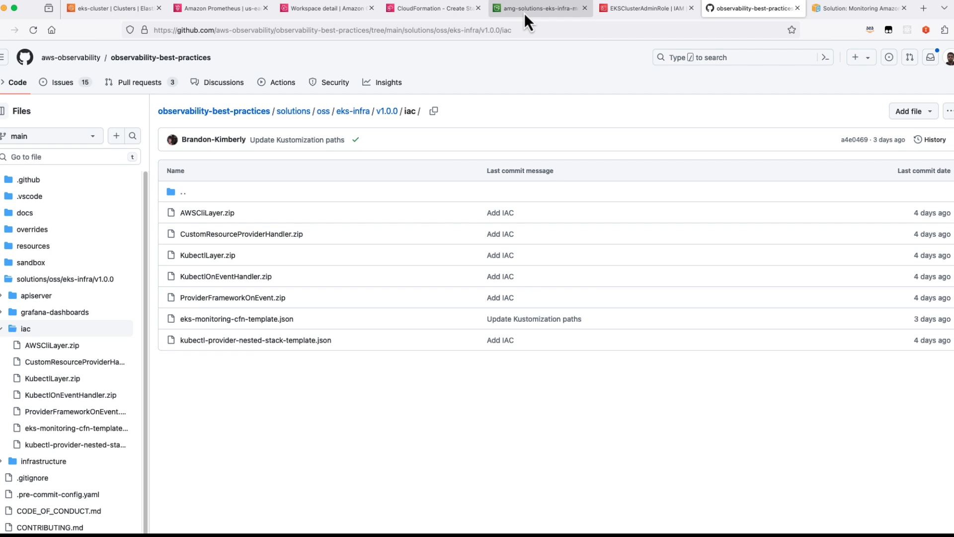
pyautogui.moveTo(533, 19)
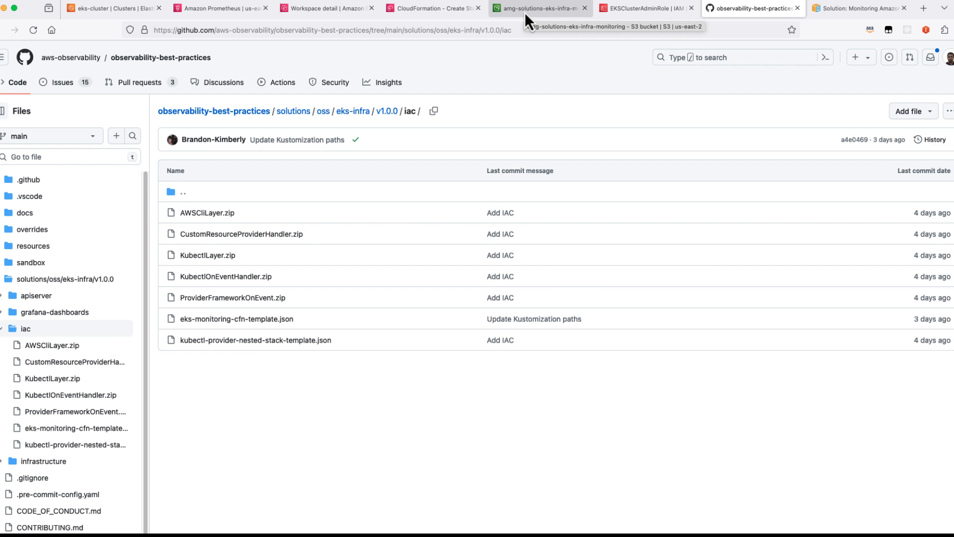
# - Copy the object URL of eks-monitoring-cfn-template.json from the S3 bucket and return to CloudFormation stack creation
pyautogui.click(542, 8)
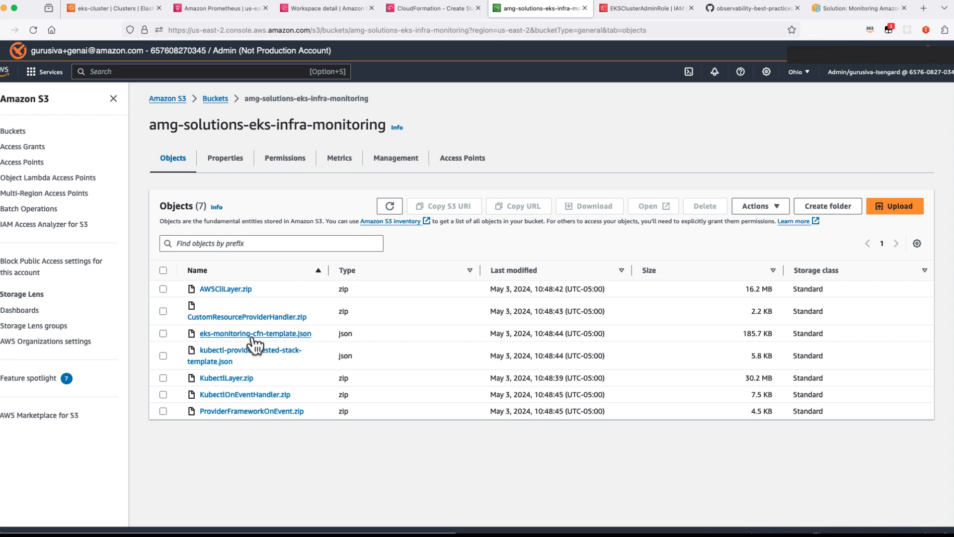
pyautogui.click(247, 334)
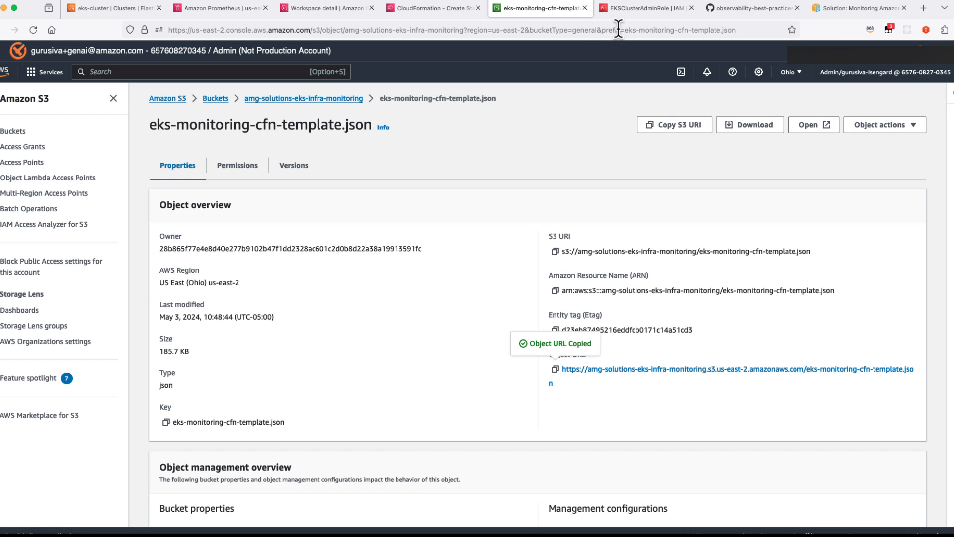
pyautogui.click(438, 8)
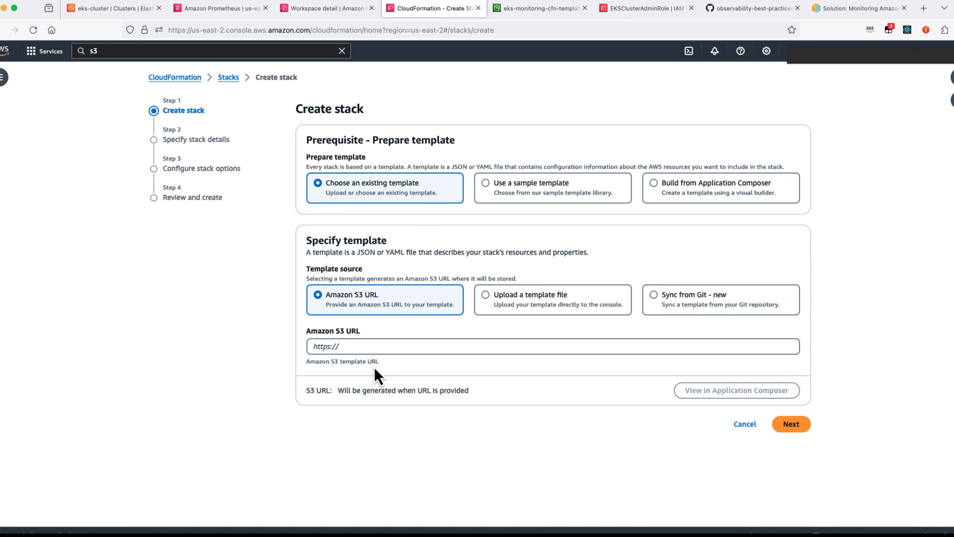
# - Create the stack from the amg-solutions-eks-infra-monitoring S3 template URL, acknowledging CAPABILITY_AUTO_EXPAND, and submit it
pyautogui.write('https://amg-solutions-eks-infra-monitoring.s3.us-east-2.amazonaws.com/eks-monitoring-cfn-template.json')
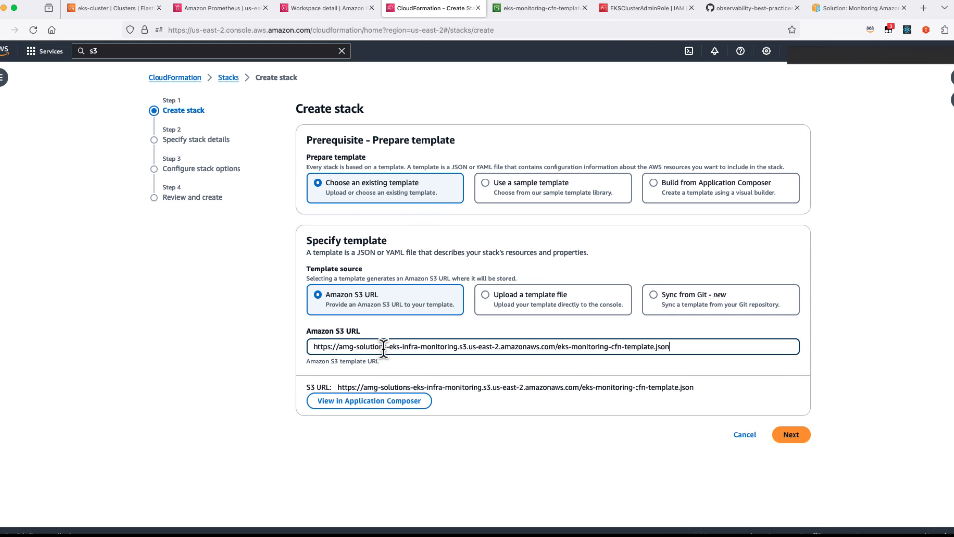
pyautogui.moveTo(435, 370)
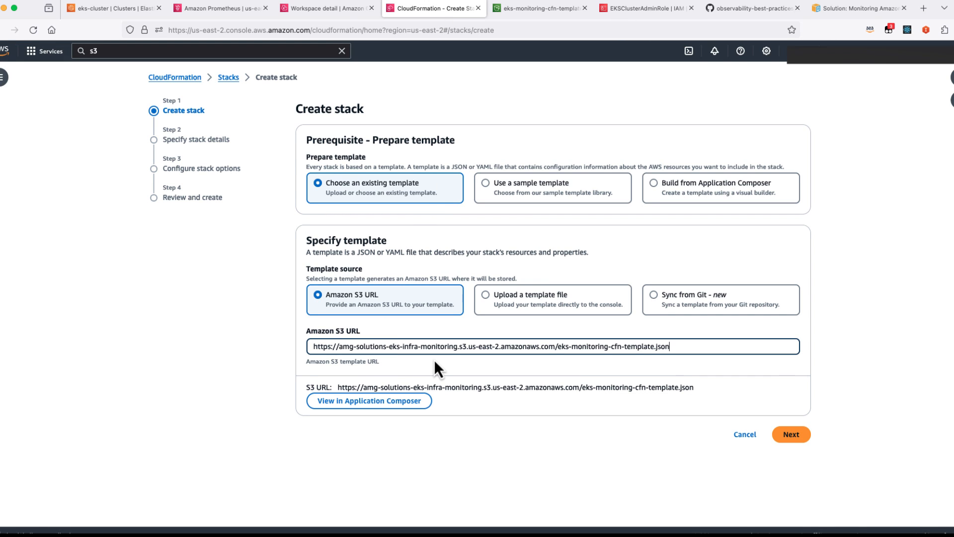
pyautogui.click(791, 433)
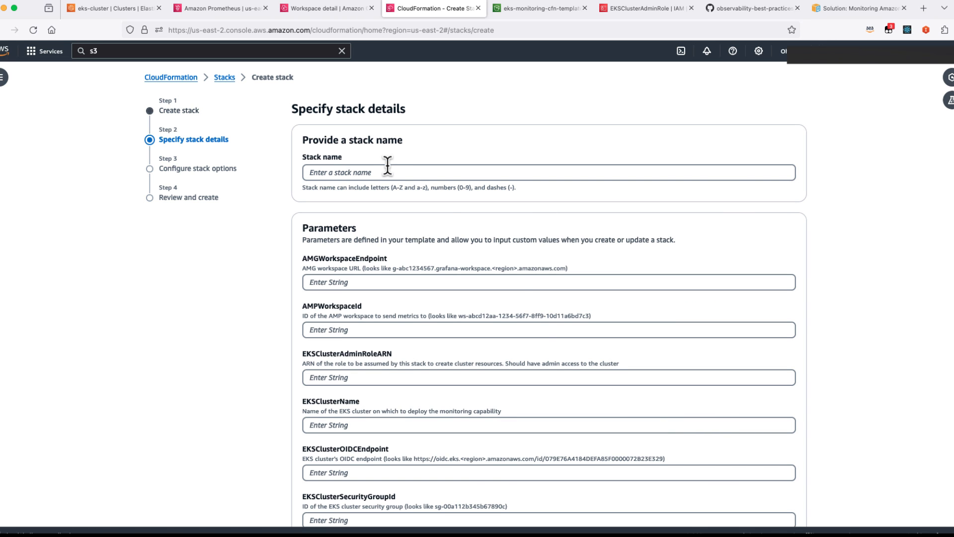
pyautogui.scroll(-3)
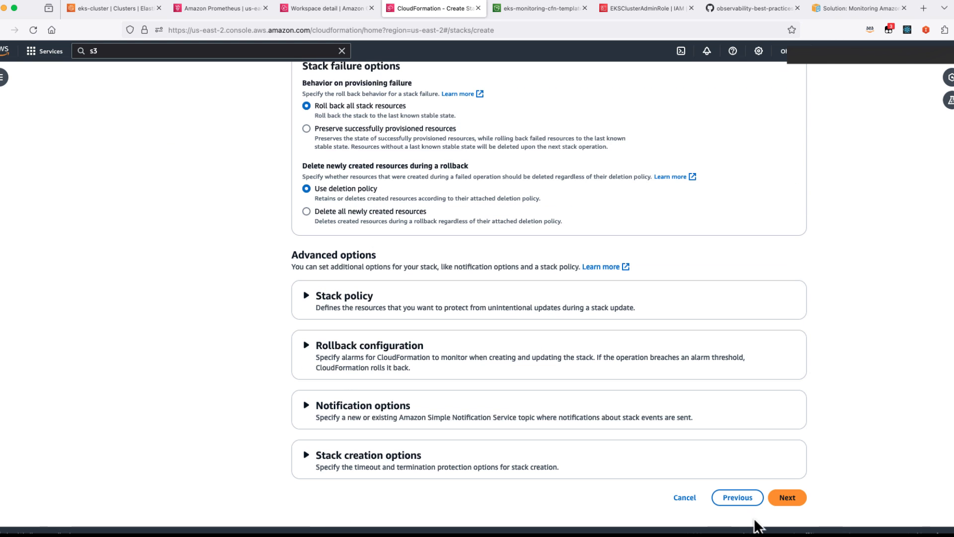
pyautogui.click(787, 497)
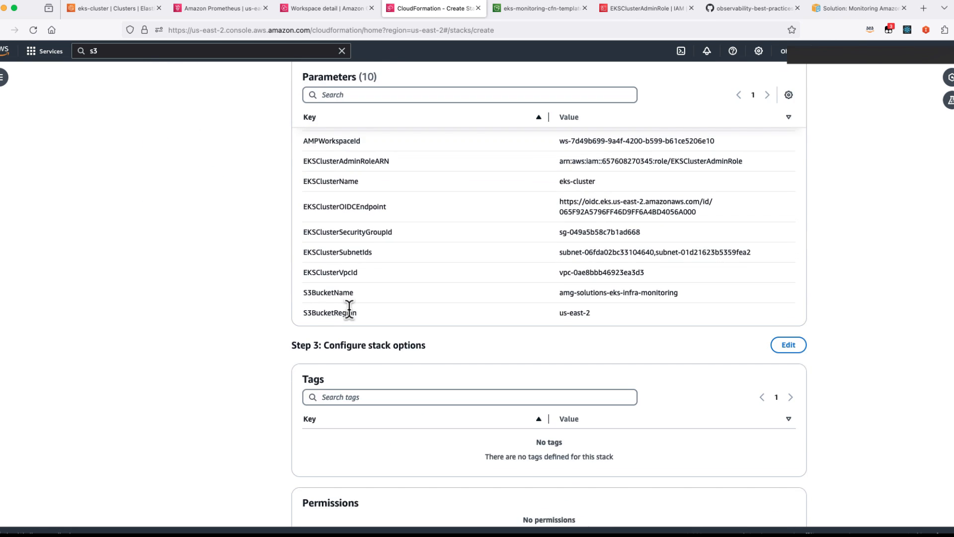
pyautogui.scroll(-3)
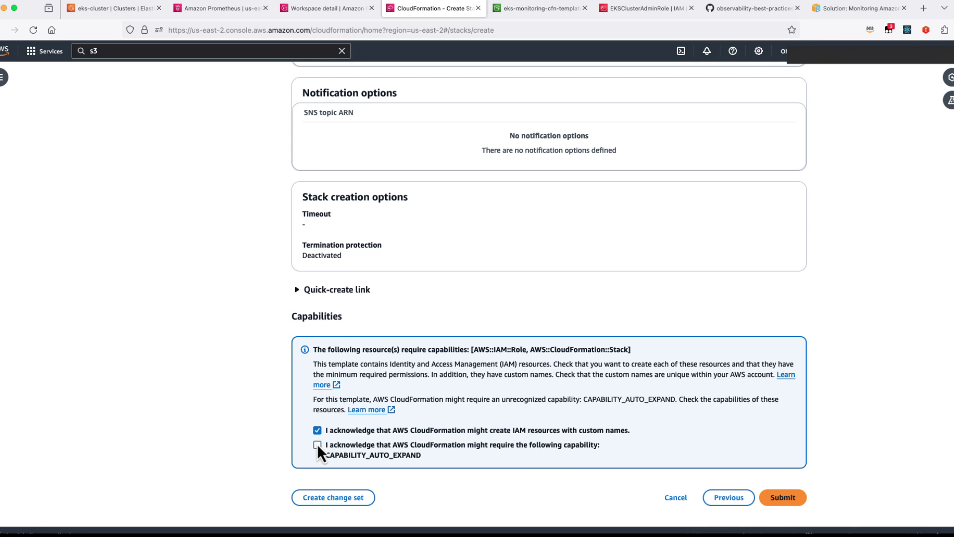
pyautogui.click(316, 446)
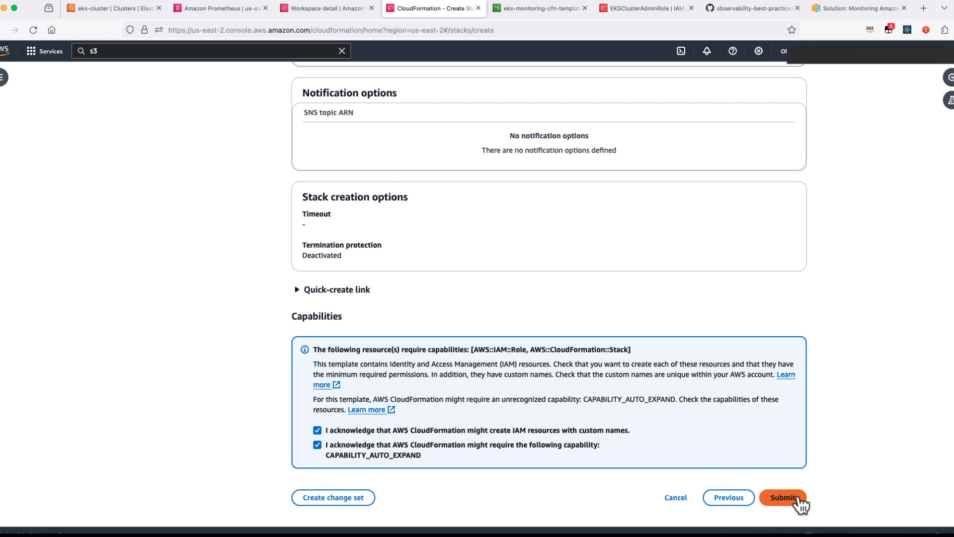
pyautogui.click(787, 497)
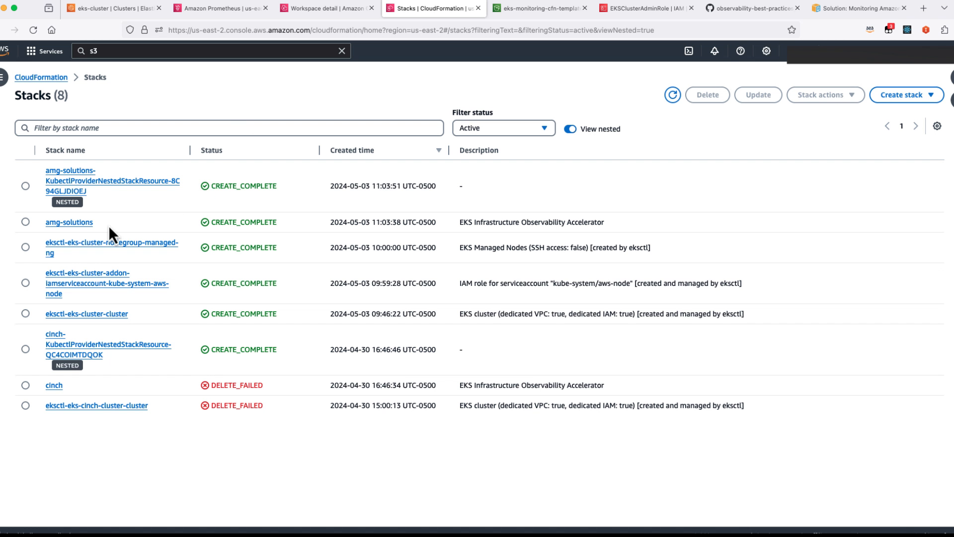
# - Confirm the amg-solutions stack reached CREATE_COMPLETE, then enter the EKS-AMG Grafana workspace's dashboards list
pyautogui.click(55, 222)
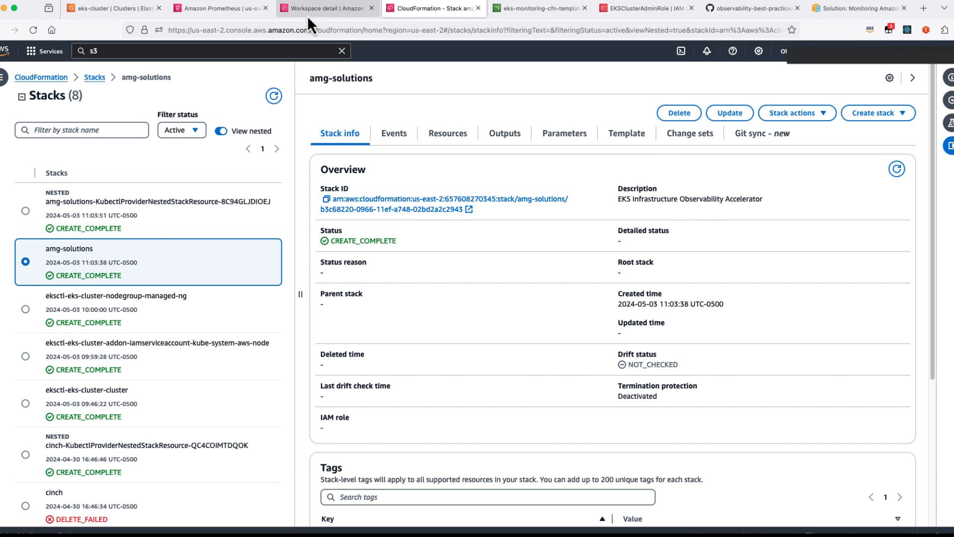
pyautogui.click(330, 8)
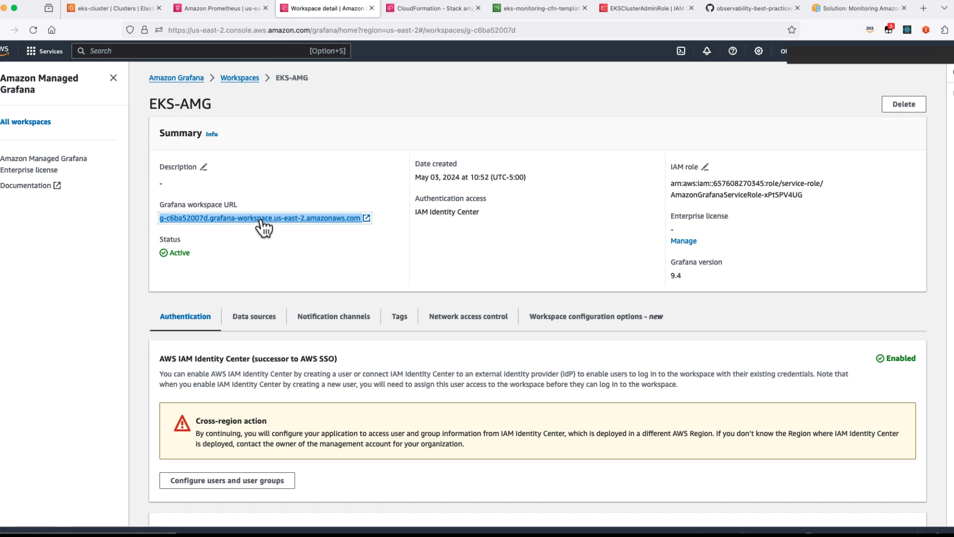
pyautogui.click(258, 218)
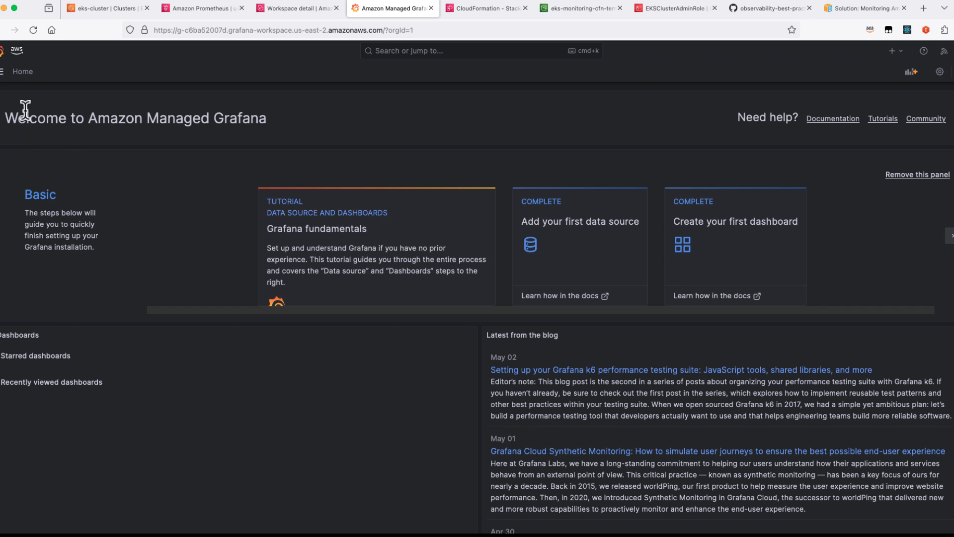
pyautogui.click(4, 72)
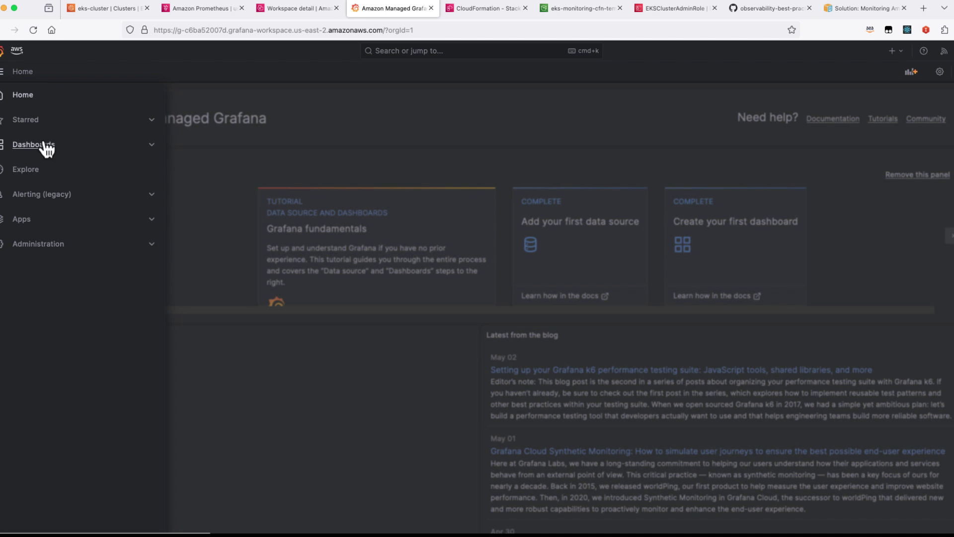
pyautogui.click(32, 145)
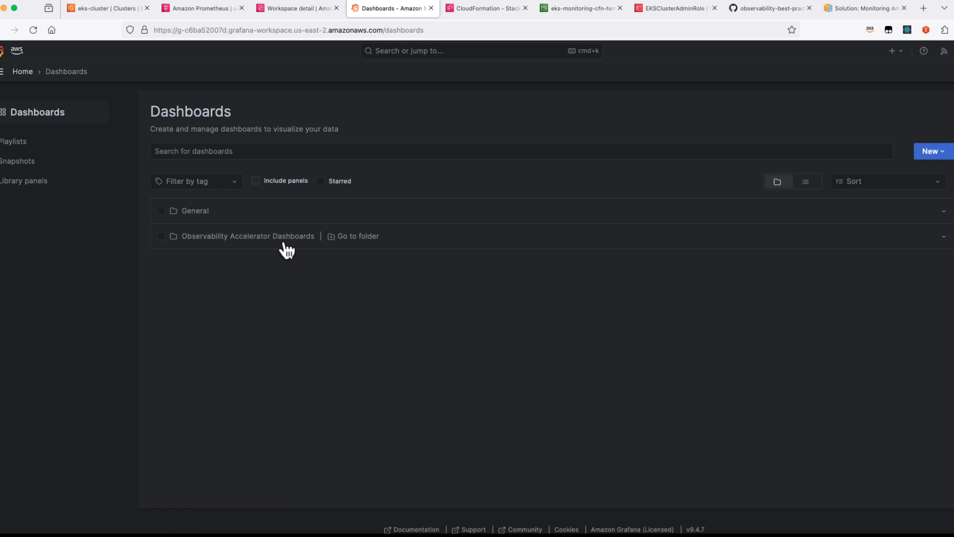
# - Inspect eks-cluster CPU and memory on the Compute Resources / Cluster dashboard, then return to the Observability Accelerator Dashboards folder
pyautogui.click(247, 237)
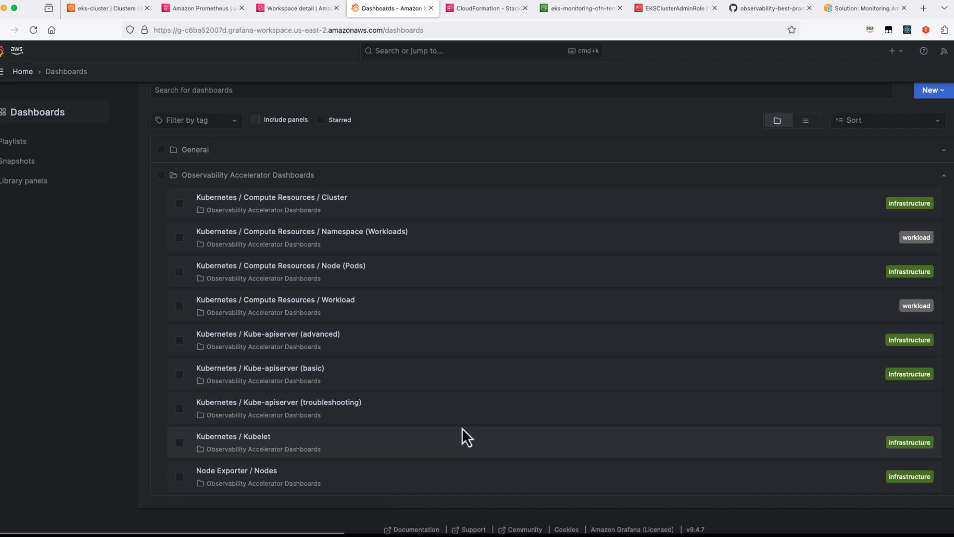
pyautogui.click(271, 197)
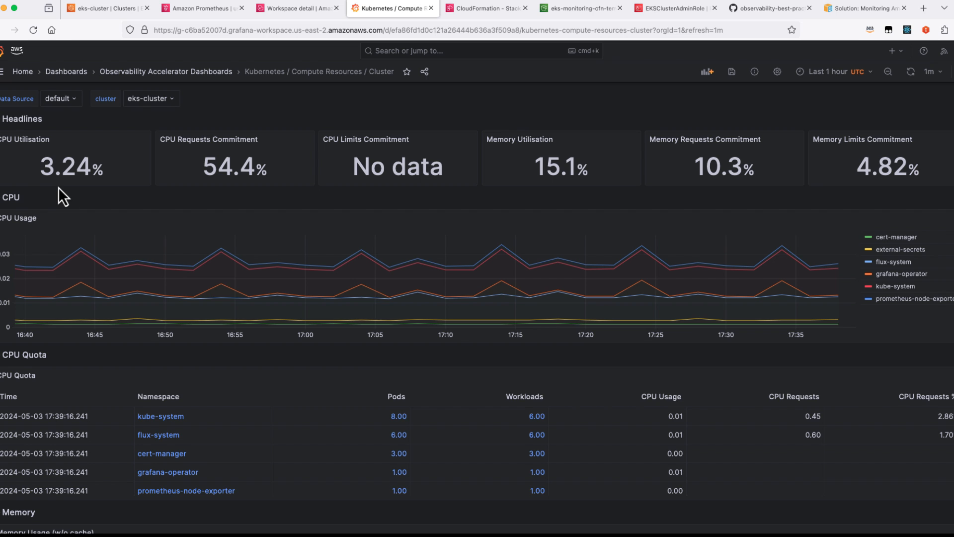
pyautogui.moveTo(218, 328)
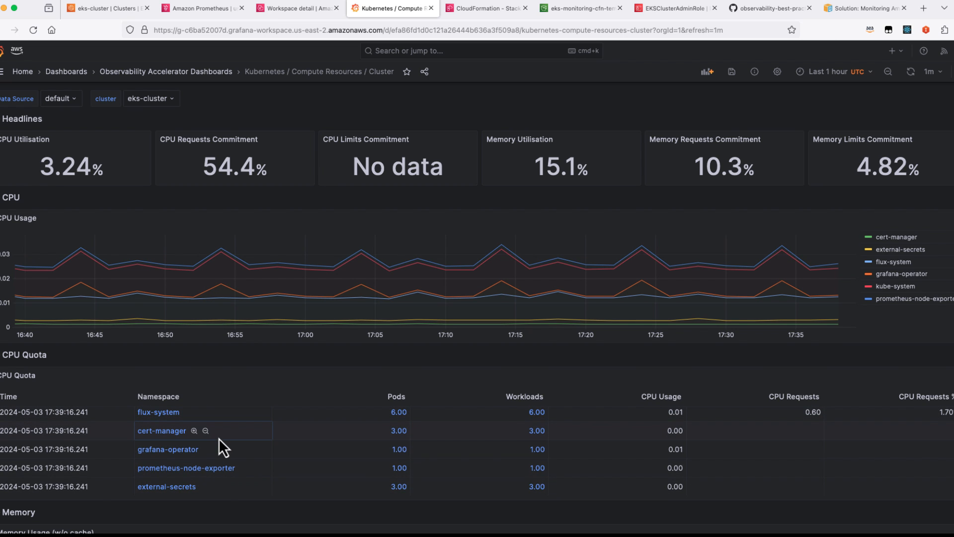
pyautogui.scroll(-3)
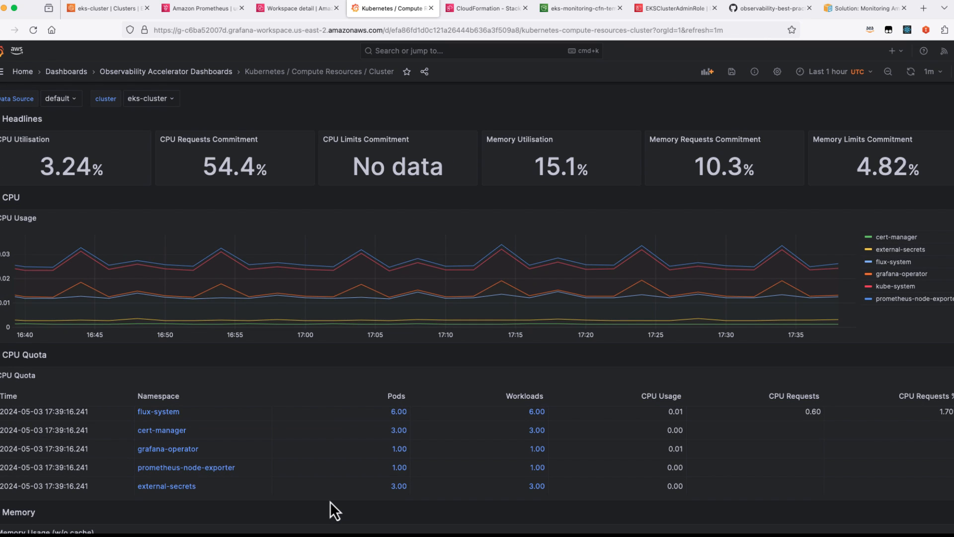
pyautogui.moveTo(297, 205)
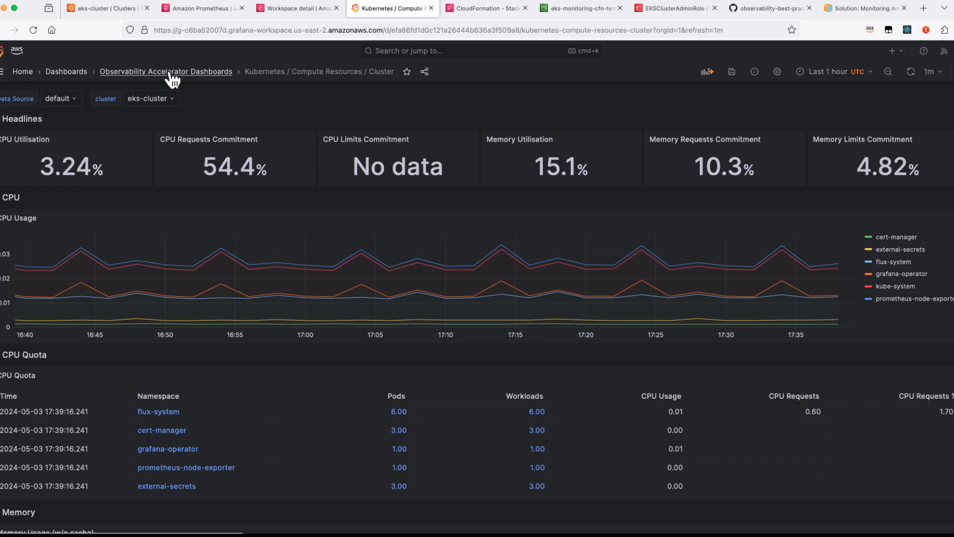
pyautogui.click(166, 72)
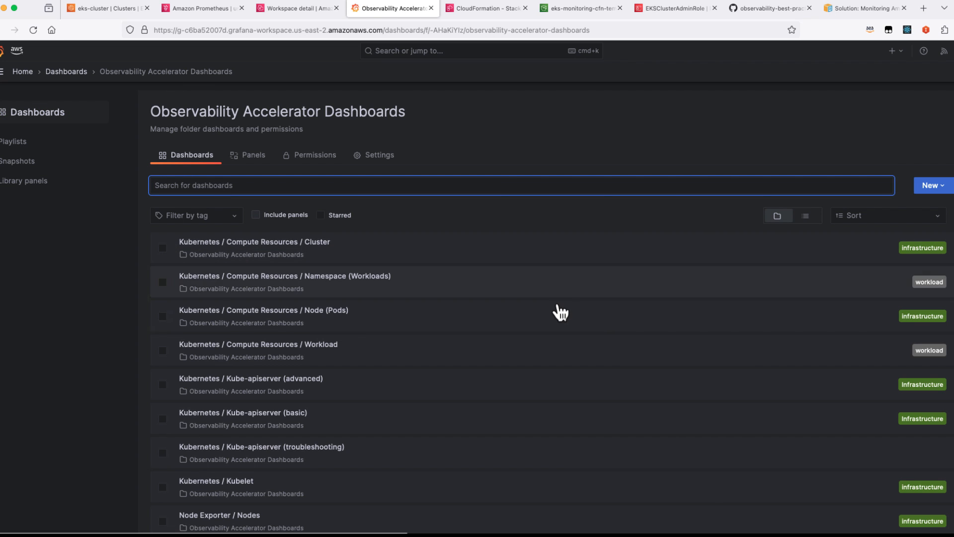
pyautogui.moveTo(492, 286)
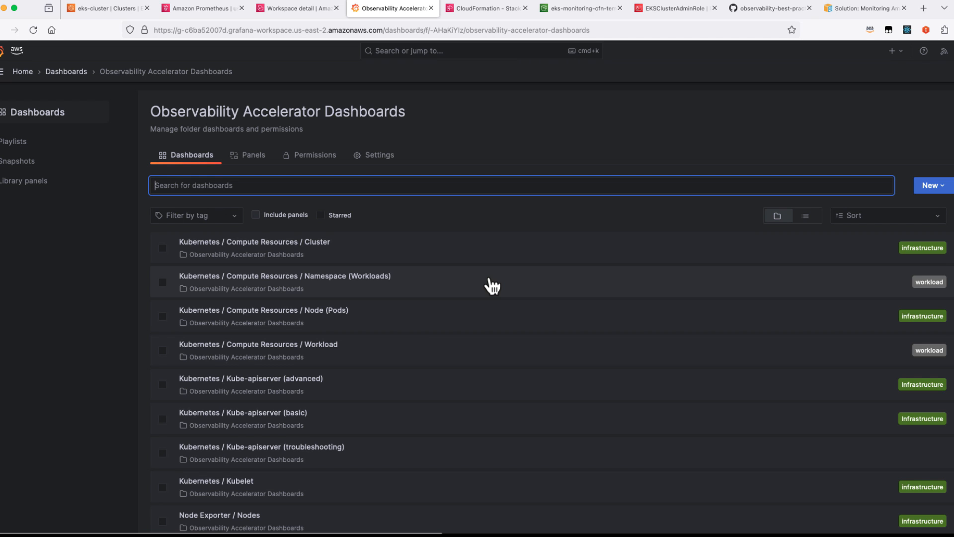
pyautogui.click(285, 276)
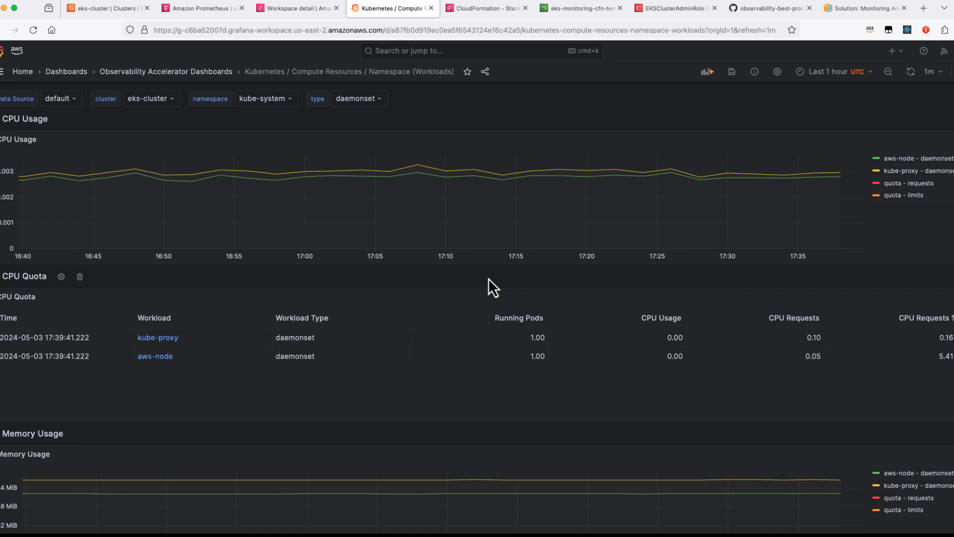
pyautogui.moveTo(349, 118)
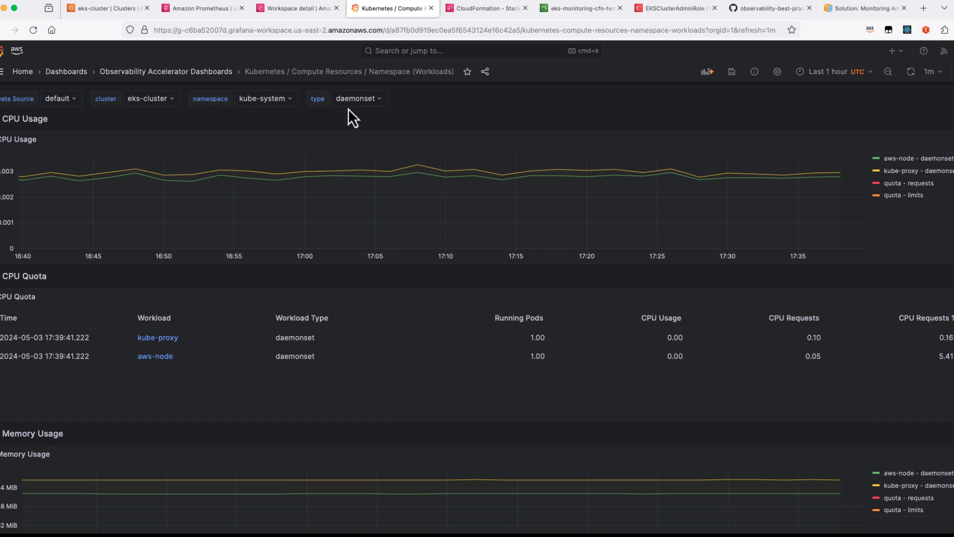
pyautogui.moveTo(323, 115)
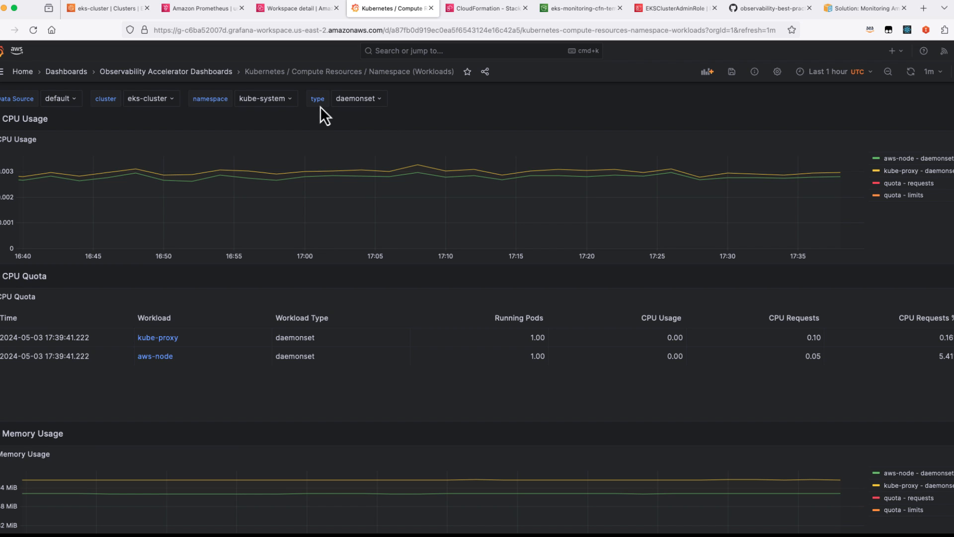
pyautogui.click(265, 98)
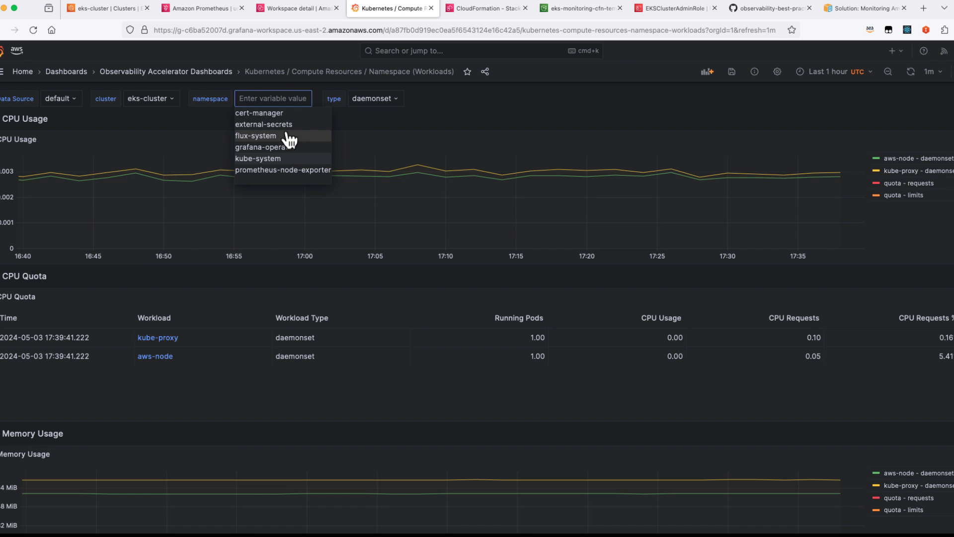
pyautogui.click(257, 158)
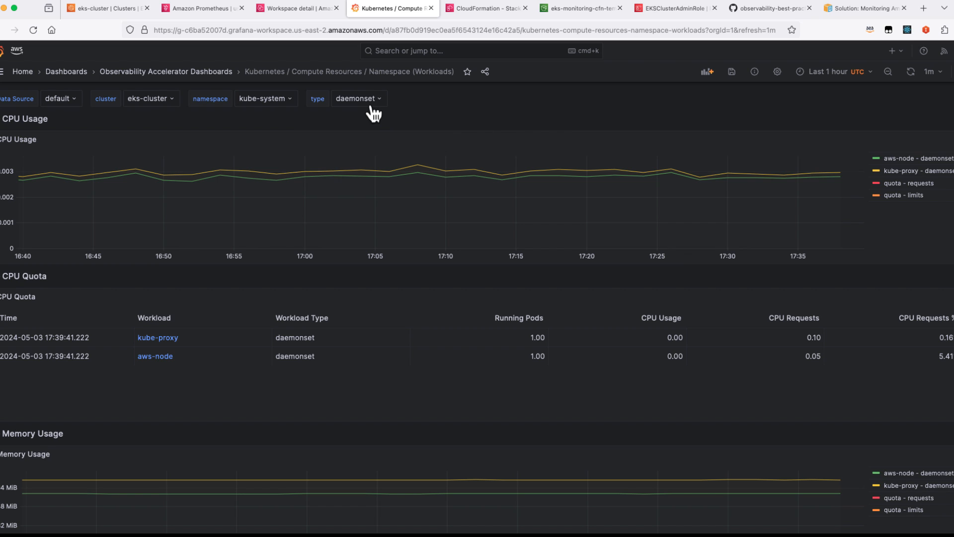
pyautogui.click(358, 97)
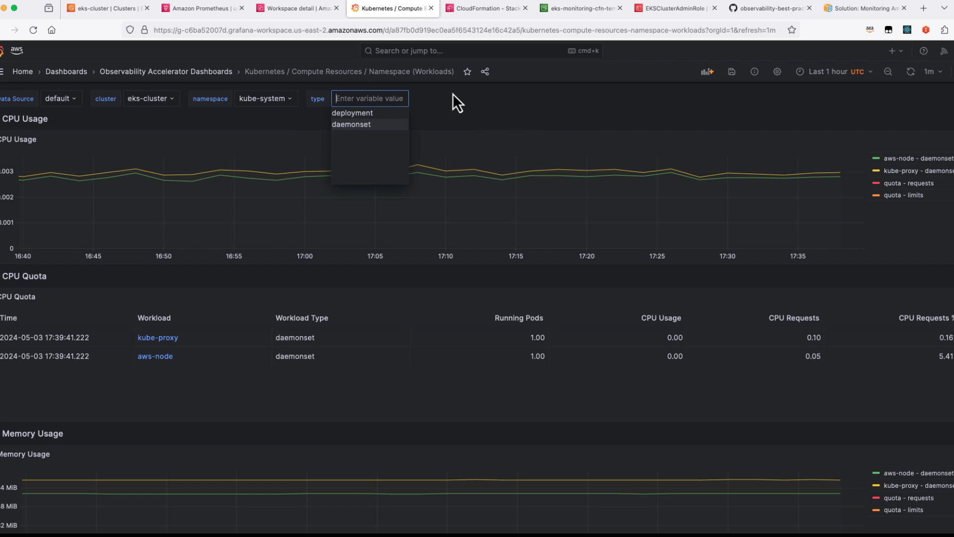
pyautogui.click(352, 124)
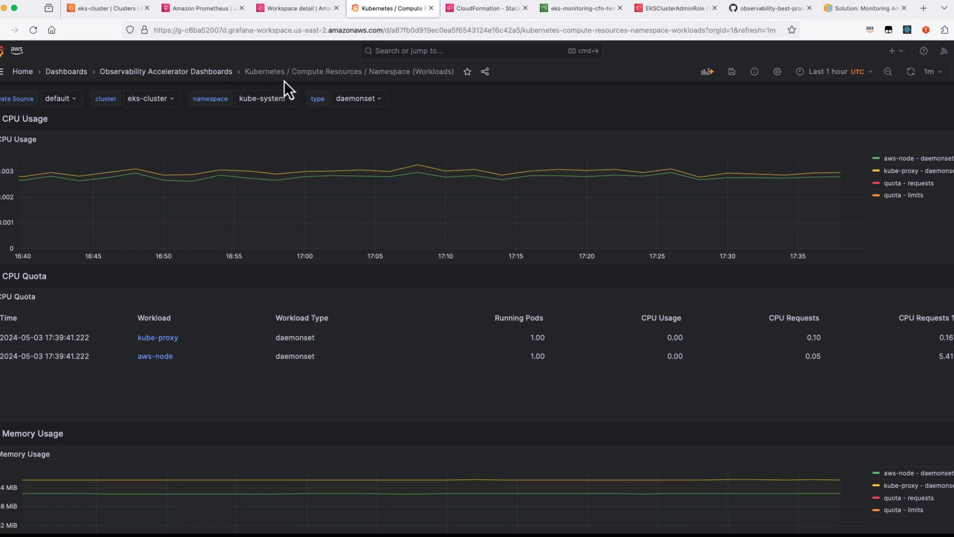
pyautogui.click(165, 72)
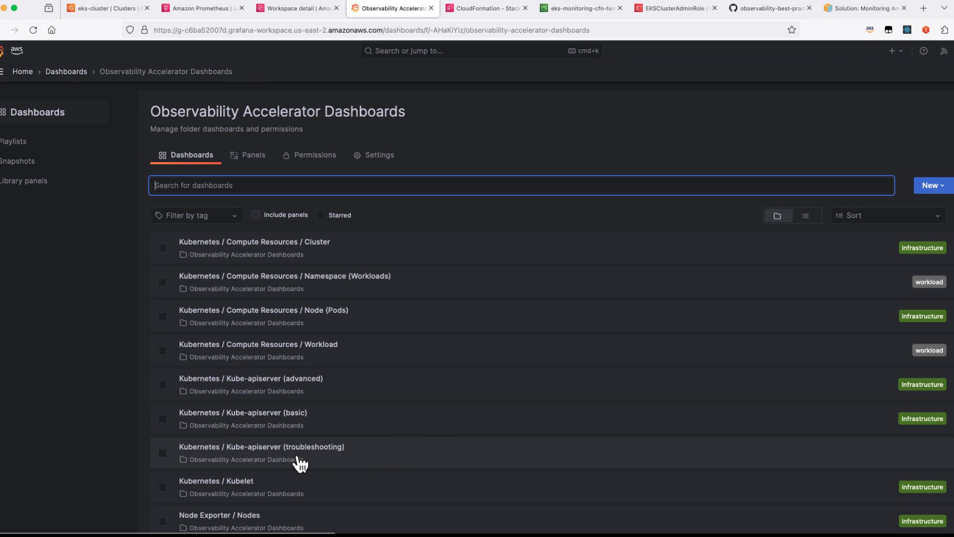
pyautogui.click(262, 447)
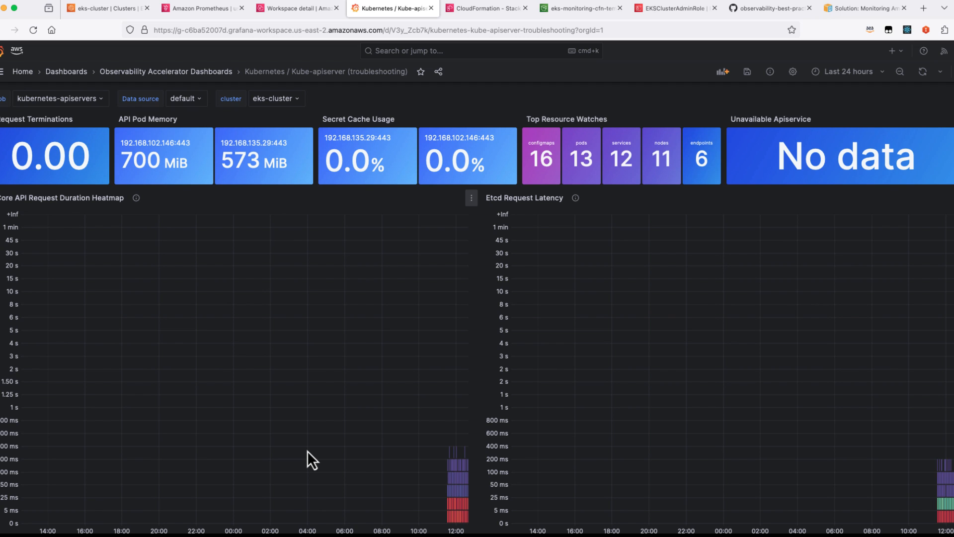
pyautogui.moveTo(552, 249)
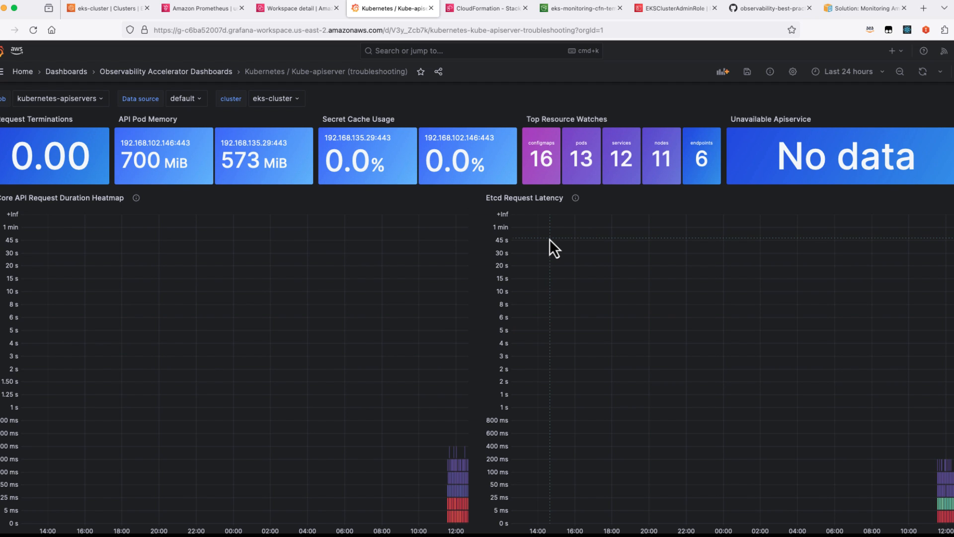
pyautogui.moveTo(540, 242)
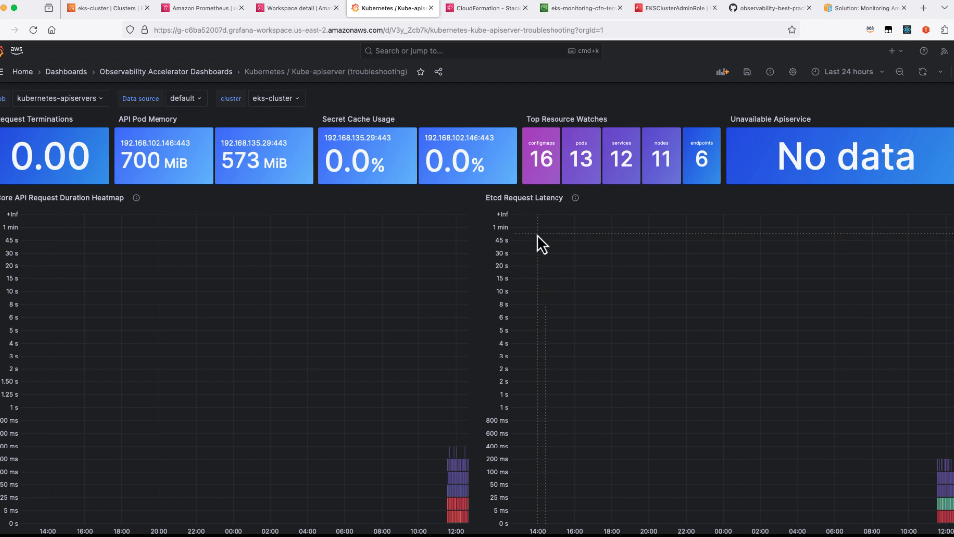
pyautogui.moveTo(442, 252)
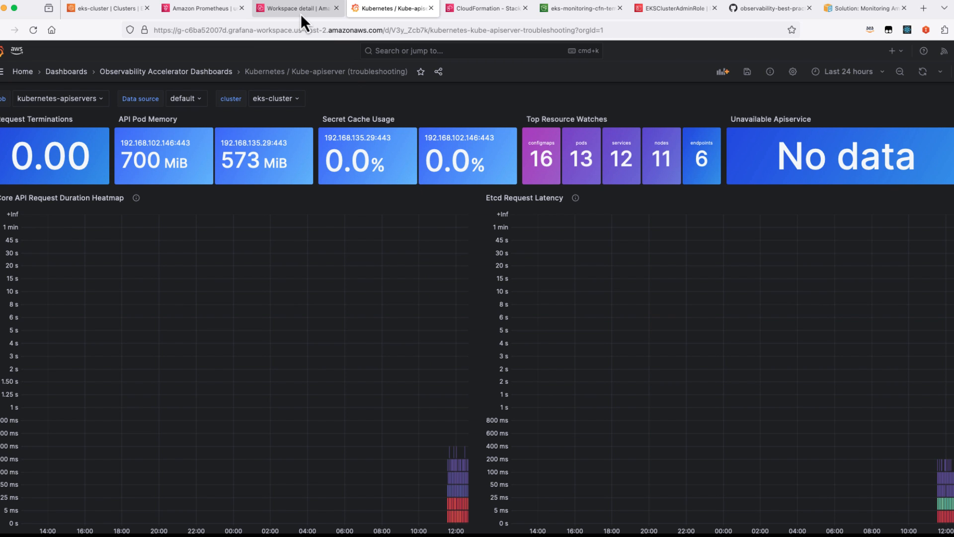
pyautogui.click(65, 71)
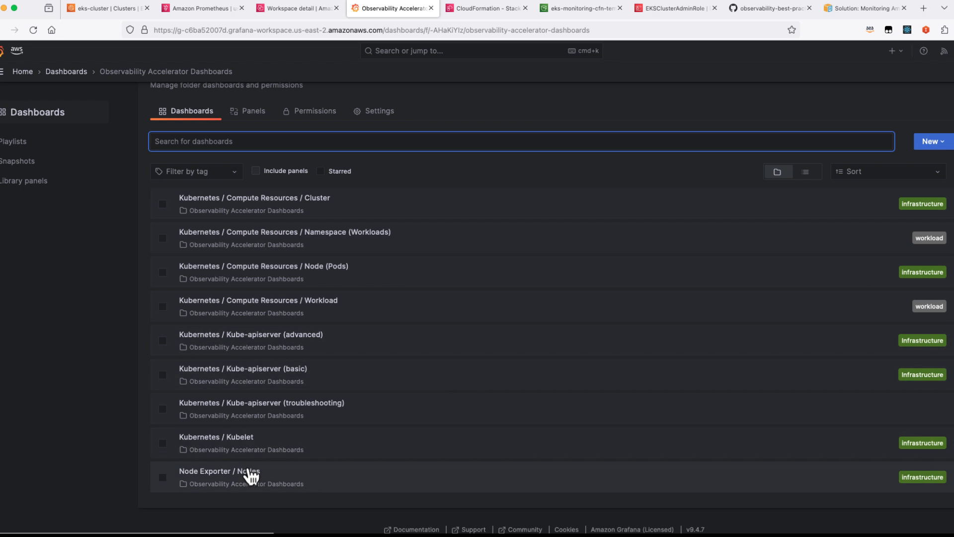
pyautogui.click(215, 472)
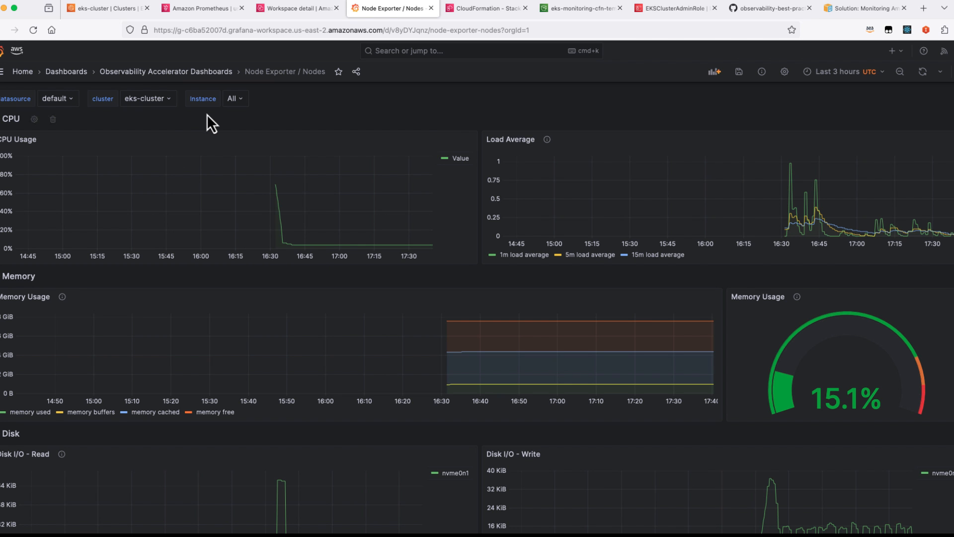
pyautogui.moveTo(199, 189)
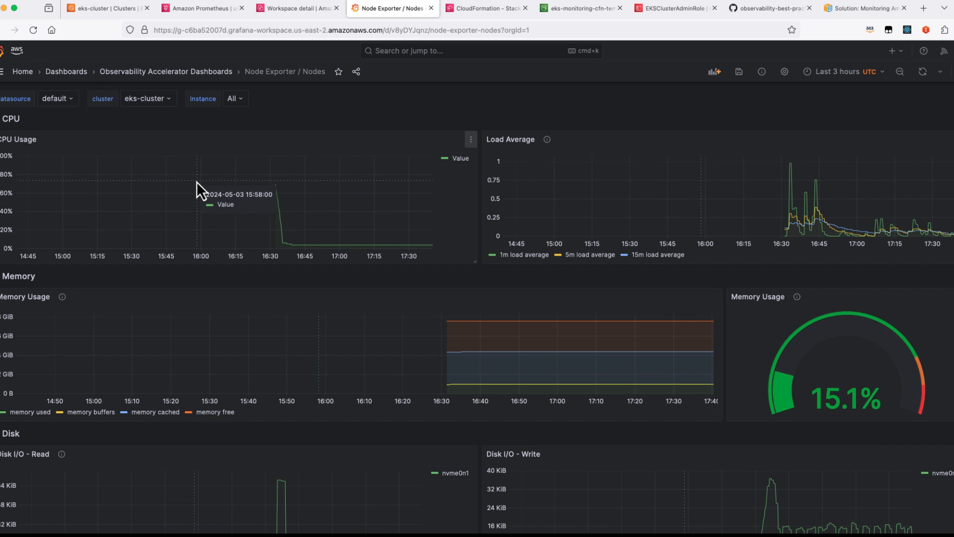
pyautogui.moveTo(187, 133)
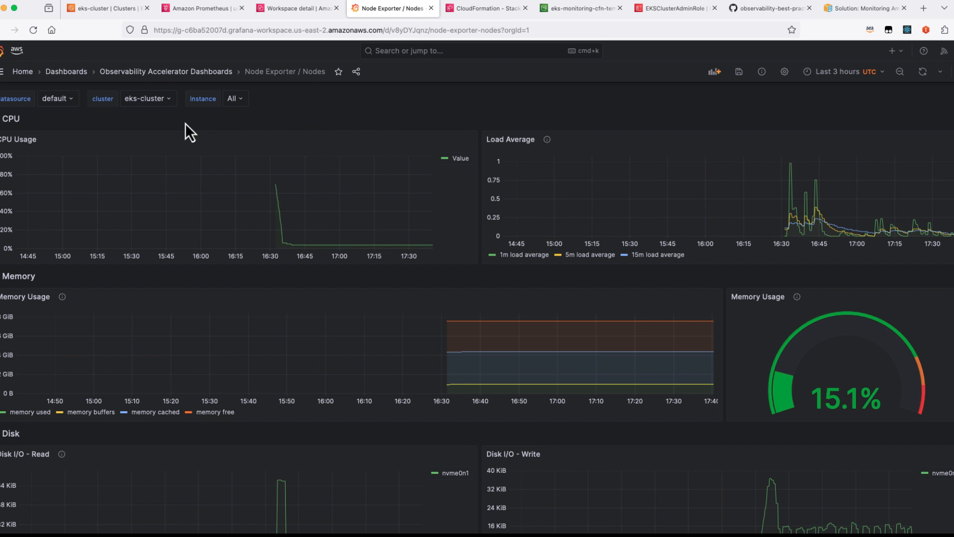
pyautogui.click(165, 71)
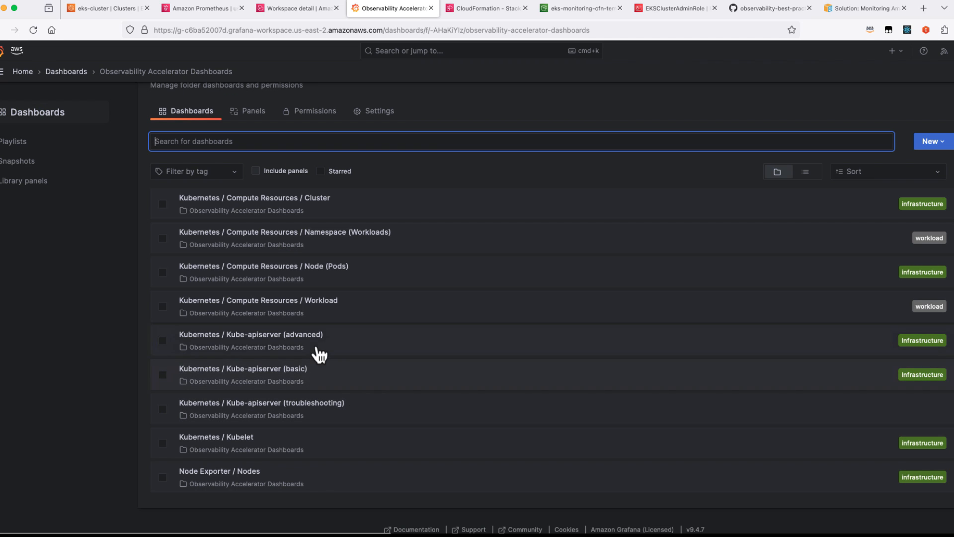
pyautogui.moveTo(369, 287)
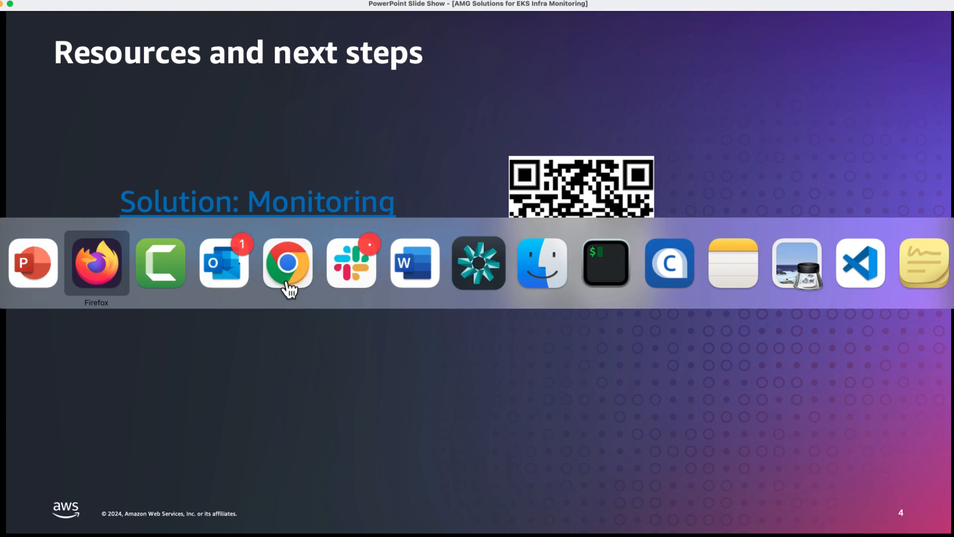
# - Scroll the Solution: Monitoring Amazon EKS guide through About this solution and its prerequisites
pyautogui.click(287, 265)
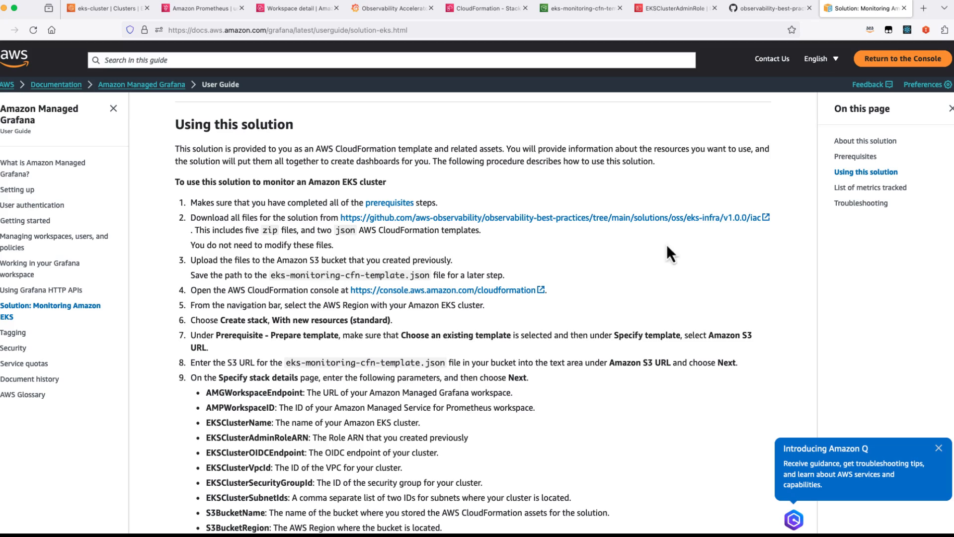
pyautogui.scroll(-3)
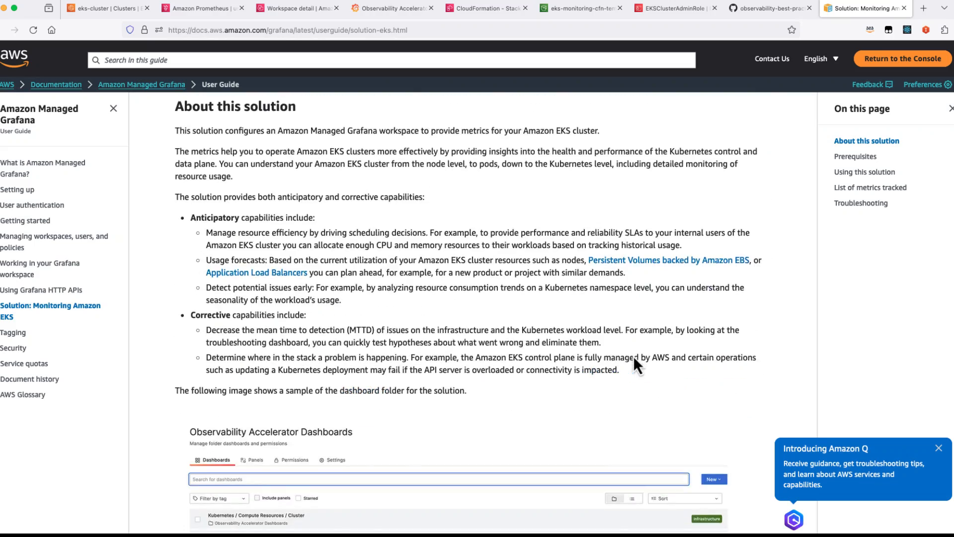
pyautogui.scroll(-3)
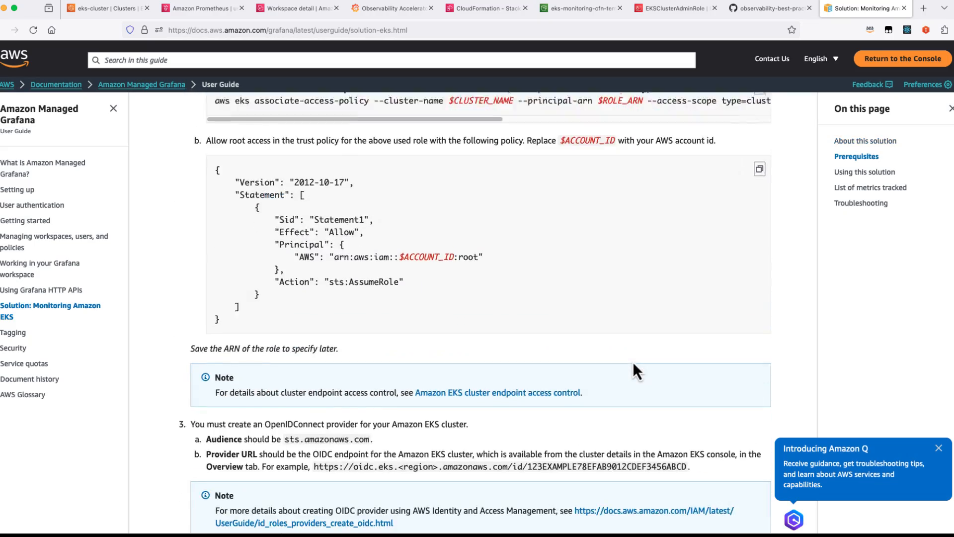